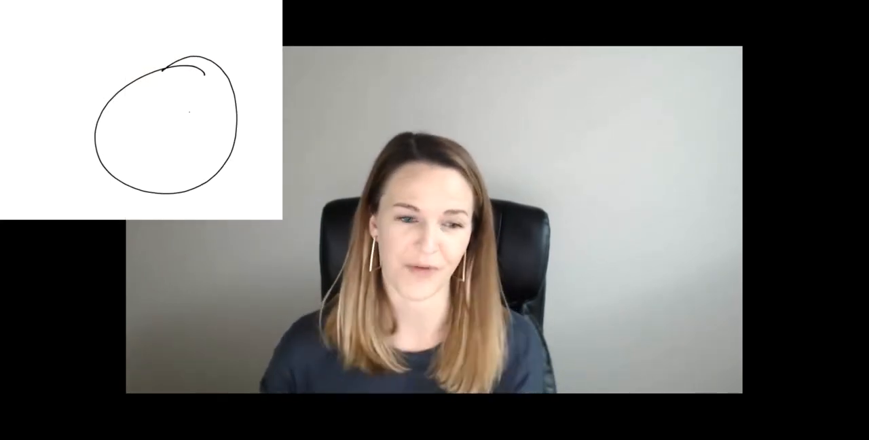
Sketch a short curved stroke near the circle's centre to begin the nucleus
left_click_drag(133, 123, 156, 111)
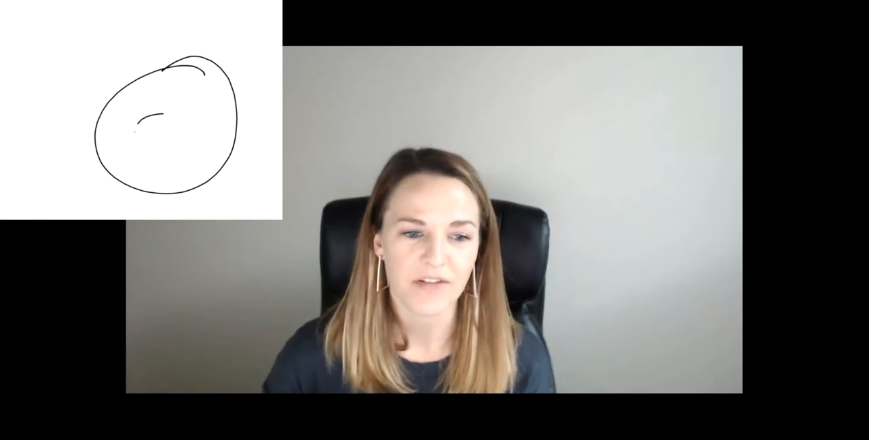